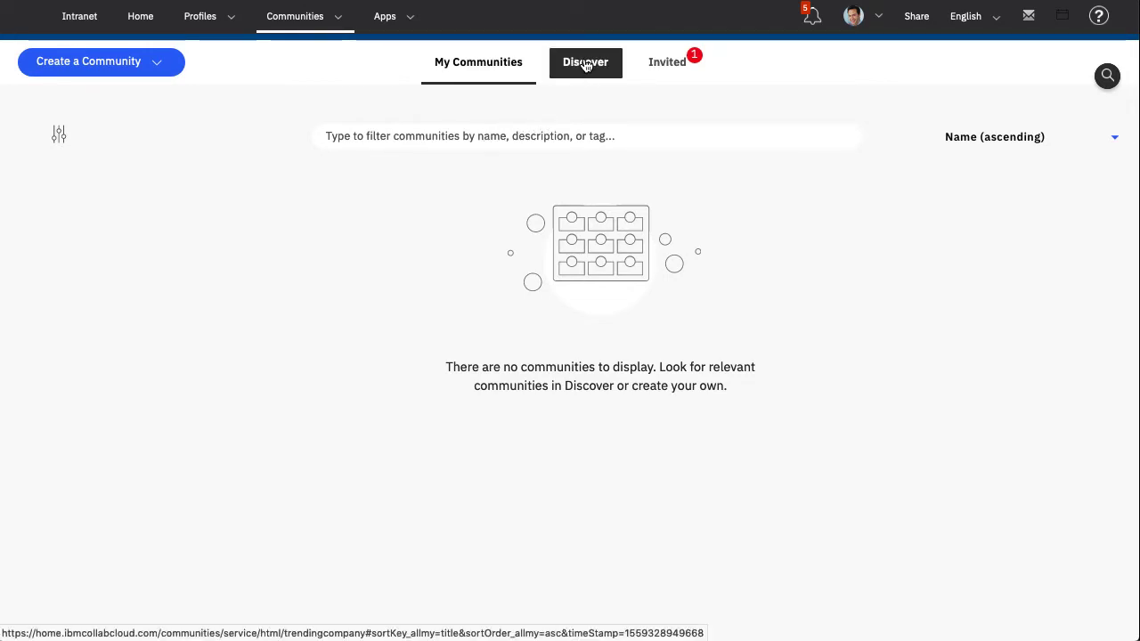
# - On Discover, view all public communities beyond the trending ones, most recently updated first
pyautogui.click(585, 63)
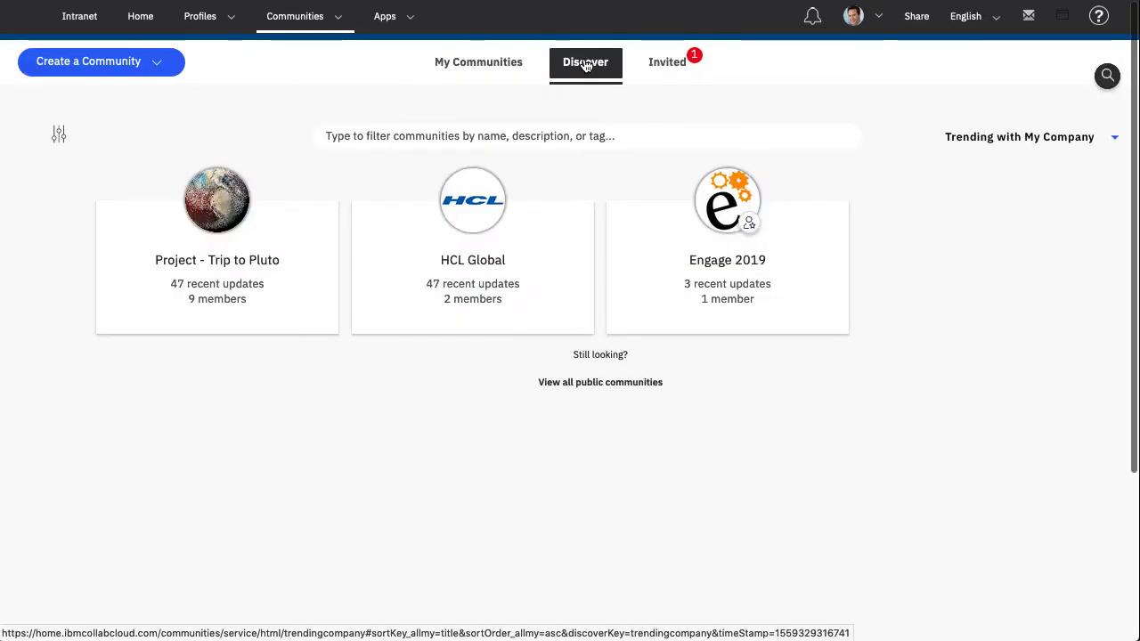
pyautogui.moveTo(574, 376)
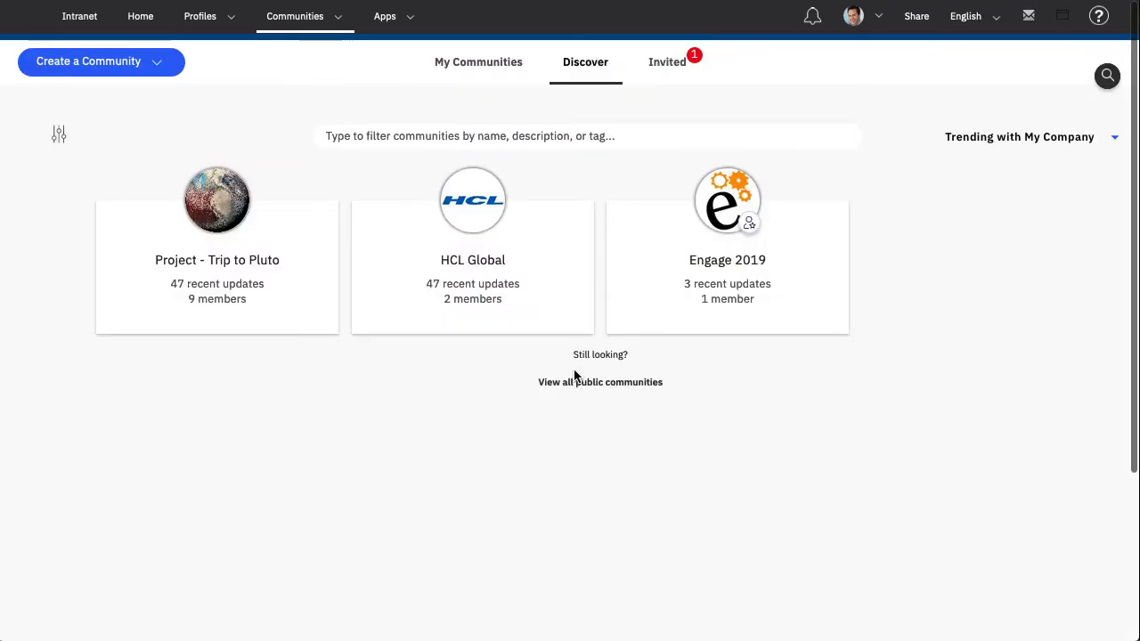
pyautogui.click(600, 382)
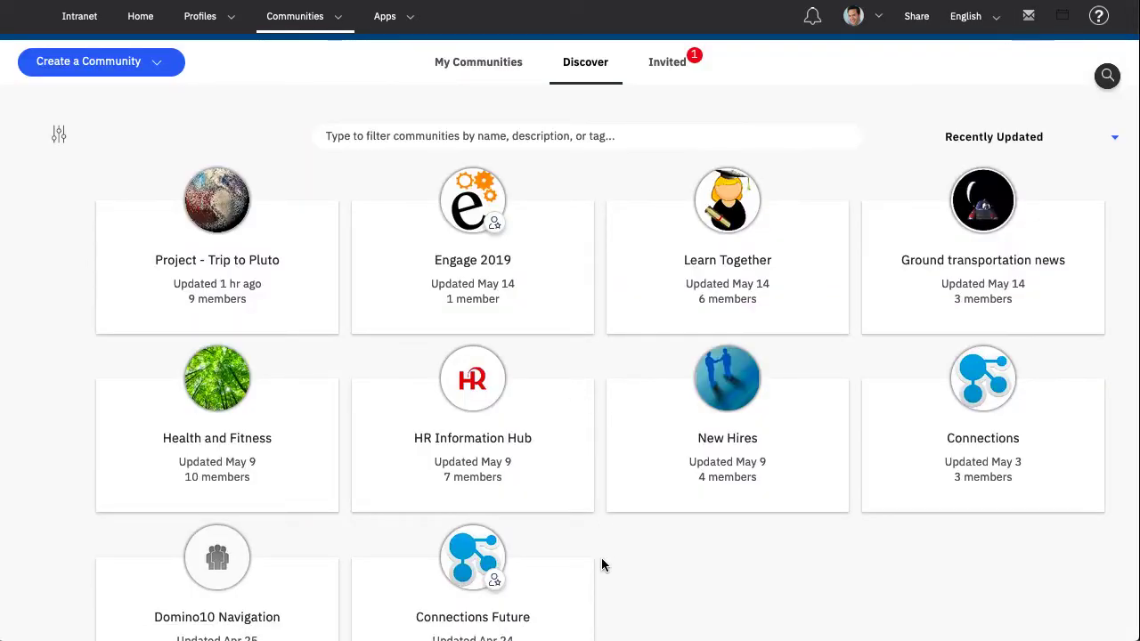
# - Scroll to the HR and Benefits card and follow it from its actions menu
pyautogui.scroll(-3)
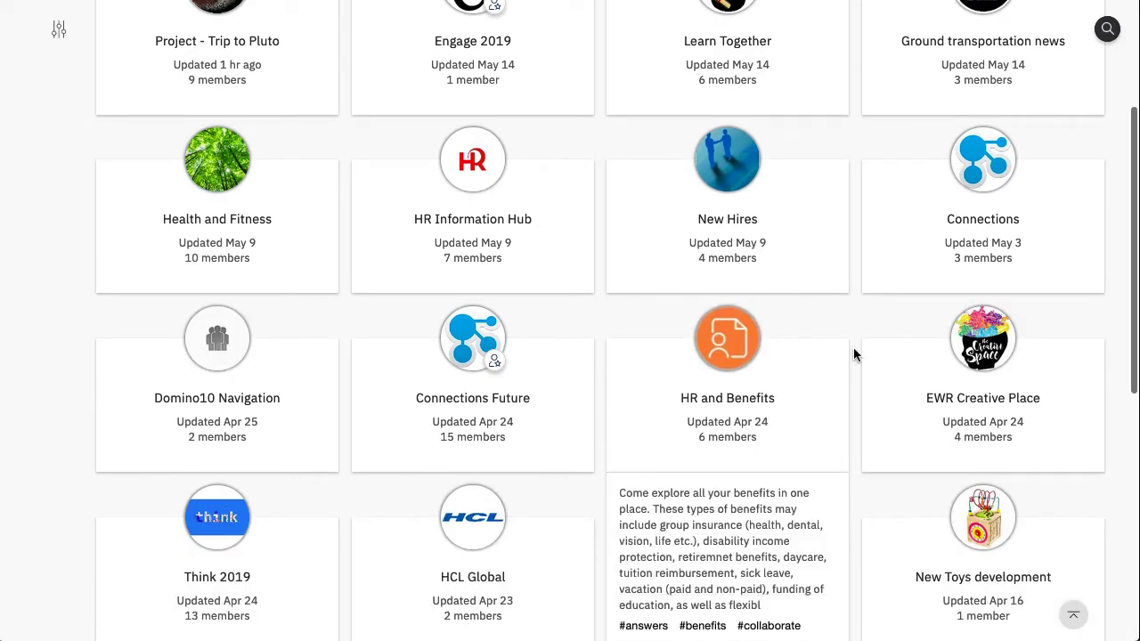
pyautogui.scroll(-3)
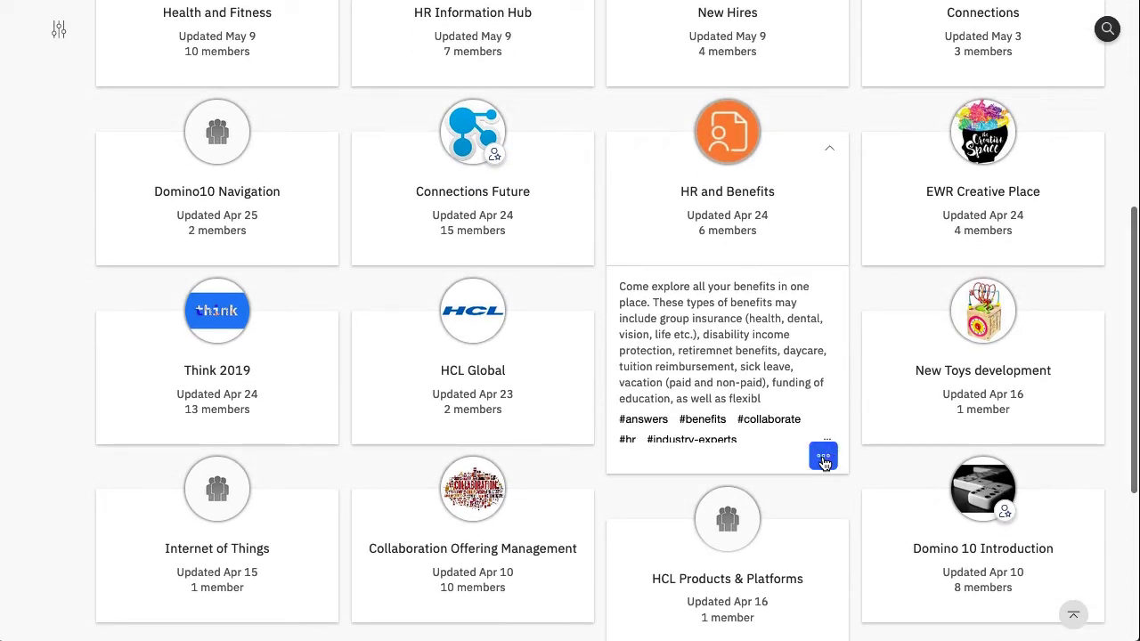
pyautogui.click(823, 455)
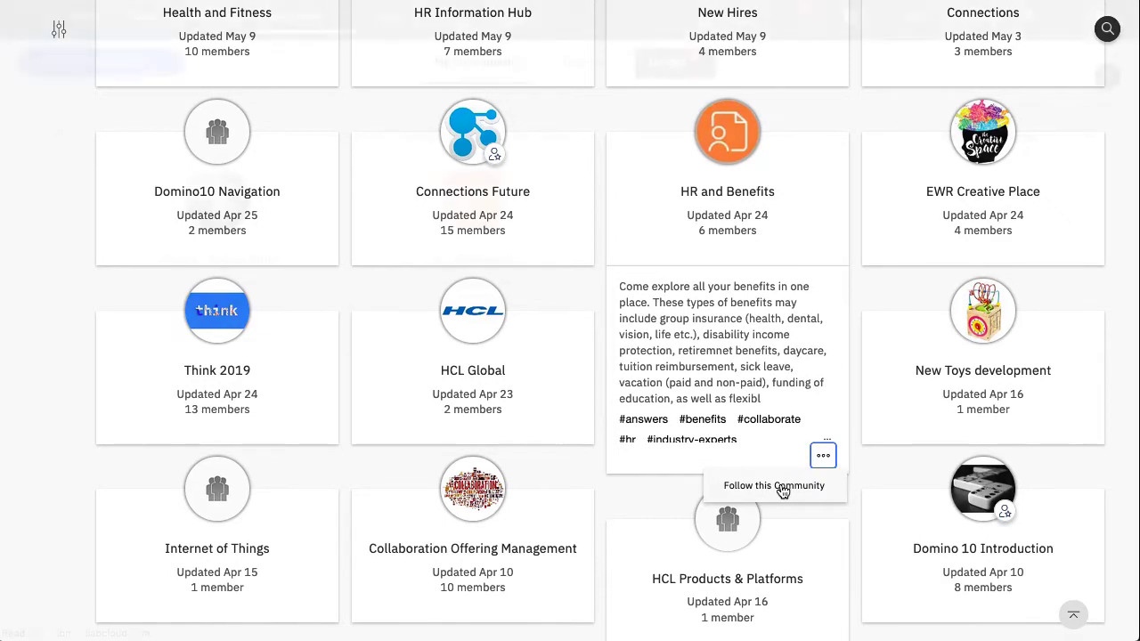
pyautogui.click(668, 61)
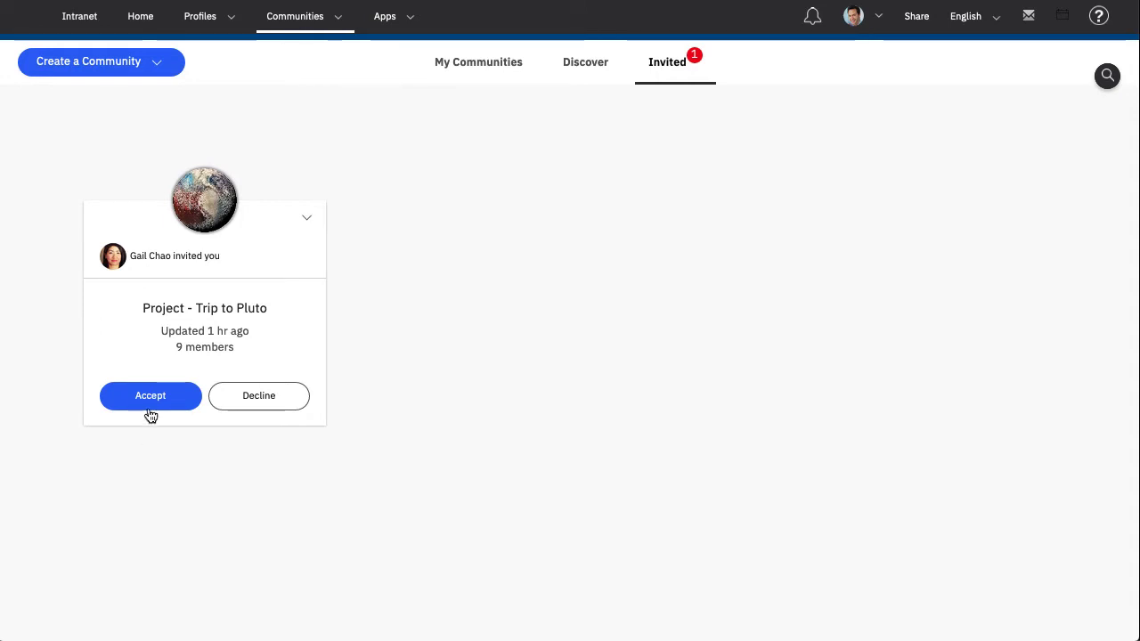
# - Accept the invitation to join Project - Trip to Pluto from the Invited list
pyautogui.click(150, 396)
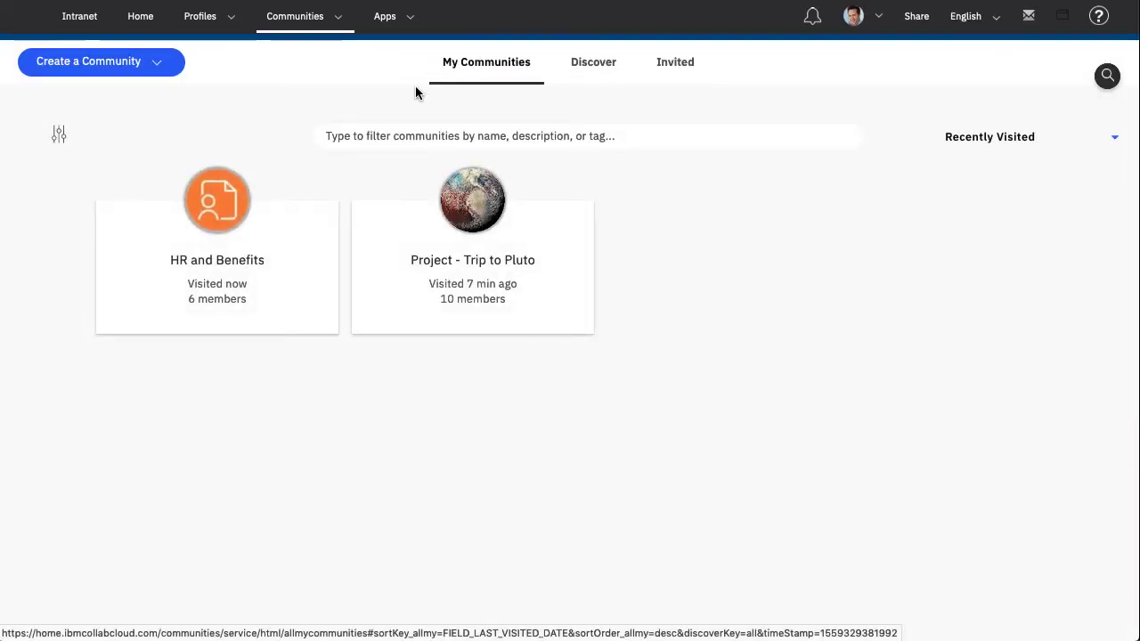
pyautogui.moveTo(526, 280)
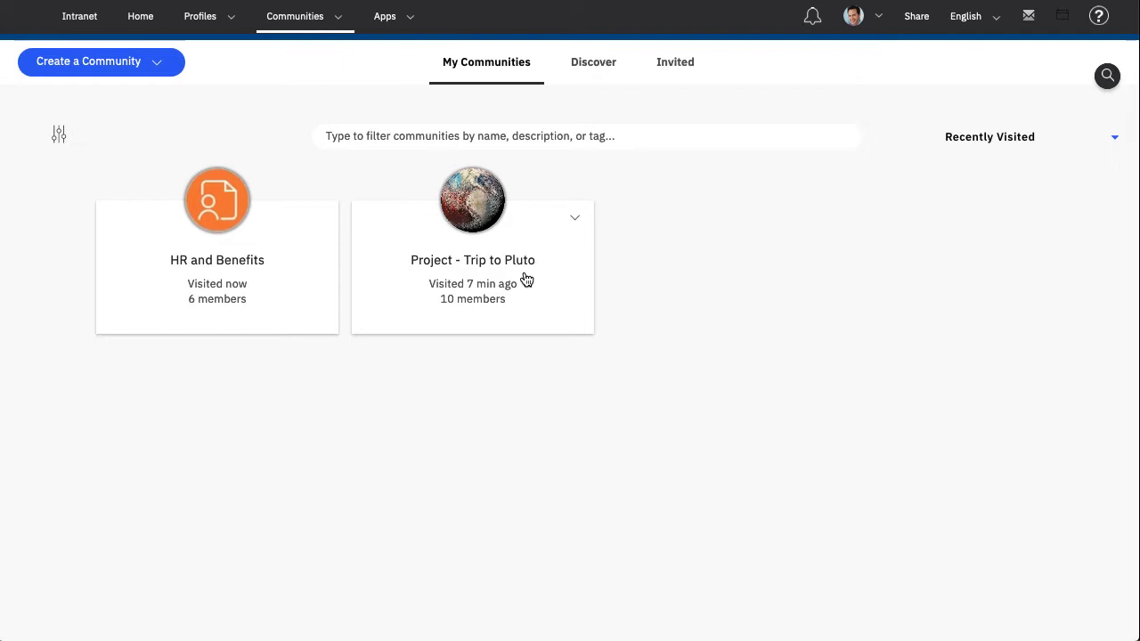
pyautogui.click(575, 217)
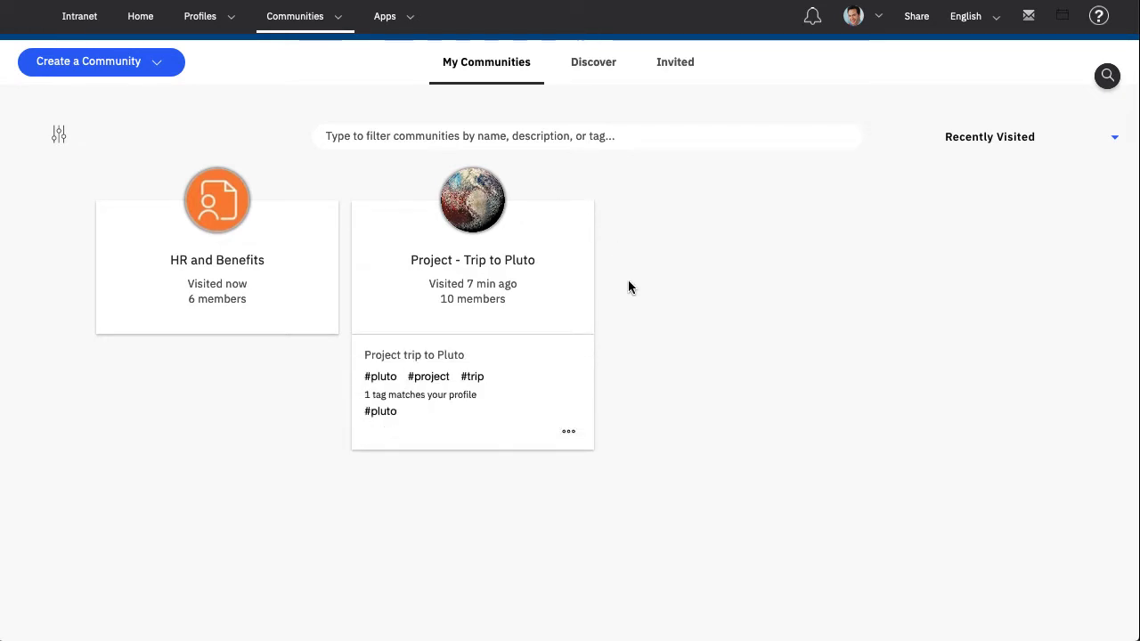
pyautogui.click(568, 431)
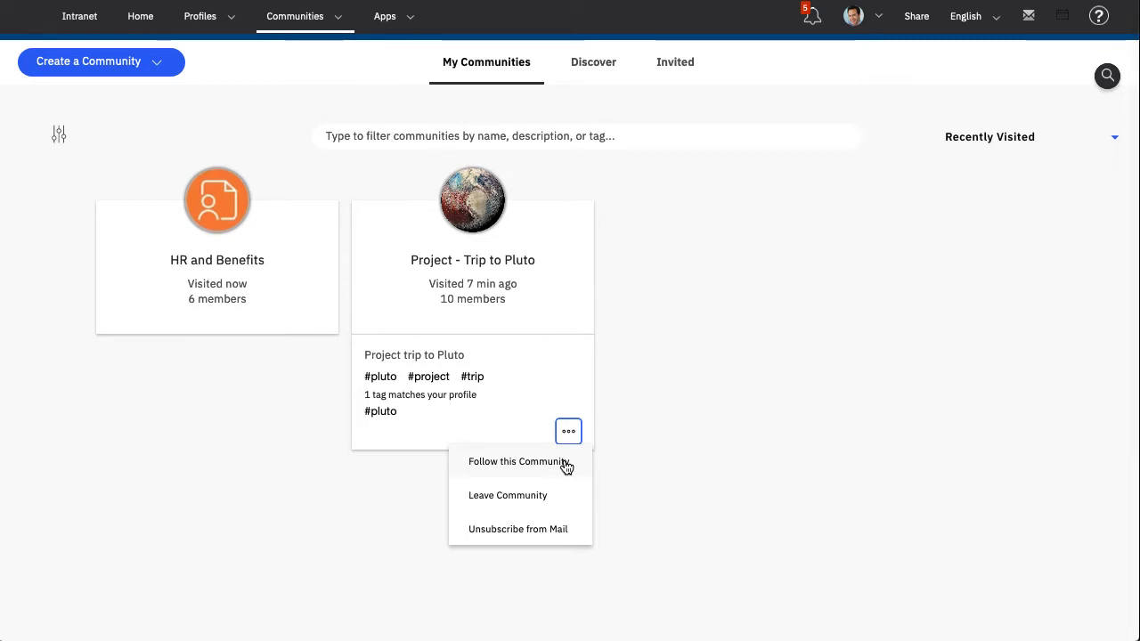
pyautogui.moveTo(563, 523)
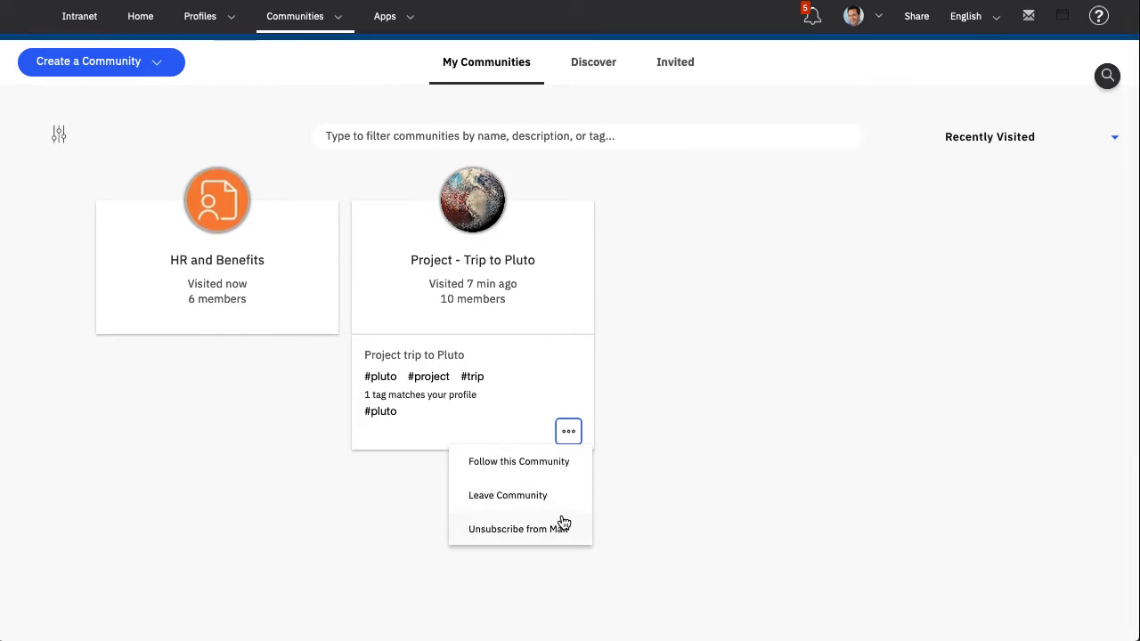
pyautogui.moveTo(633, 537)
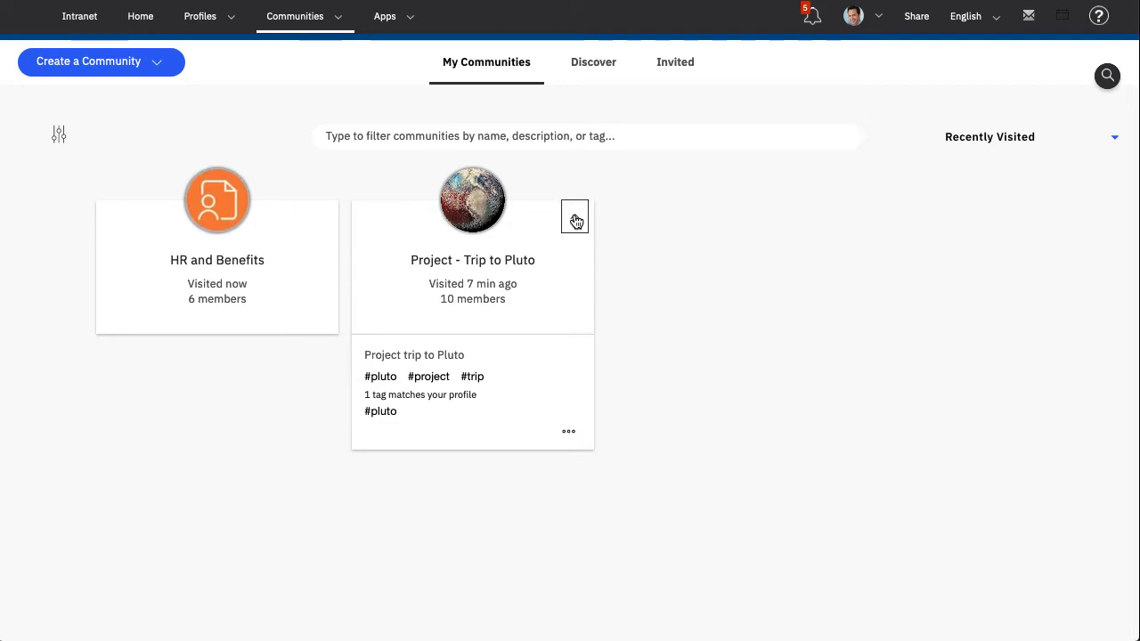
pyautogui.click(59, 135)
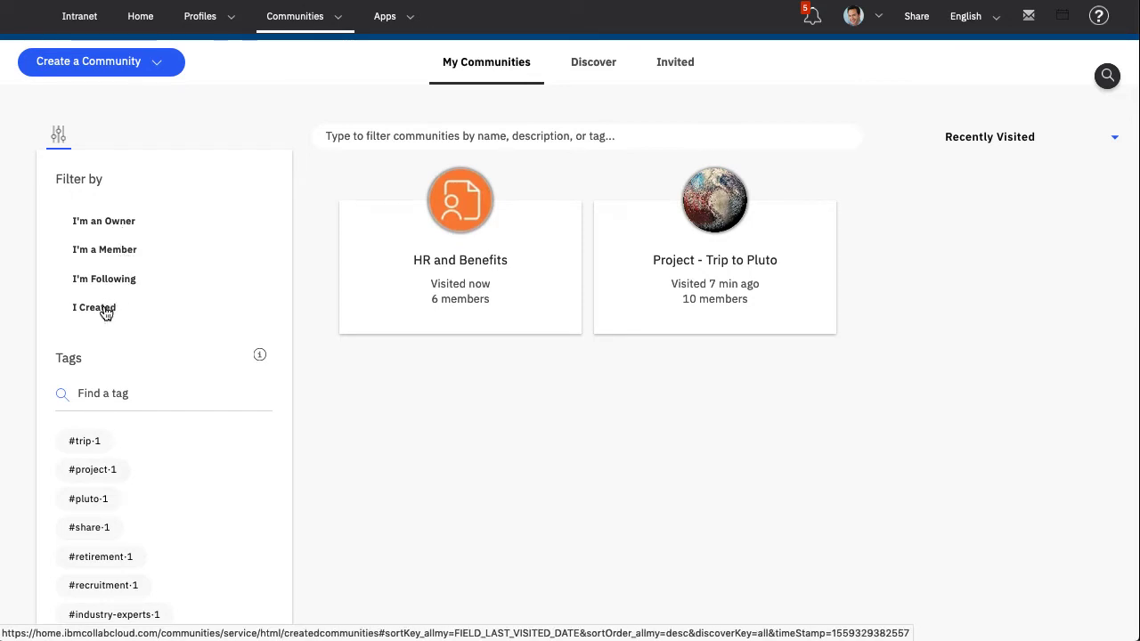
pyautogui.moveTo(308, 237)
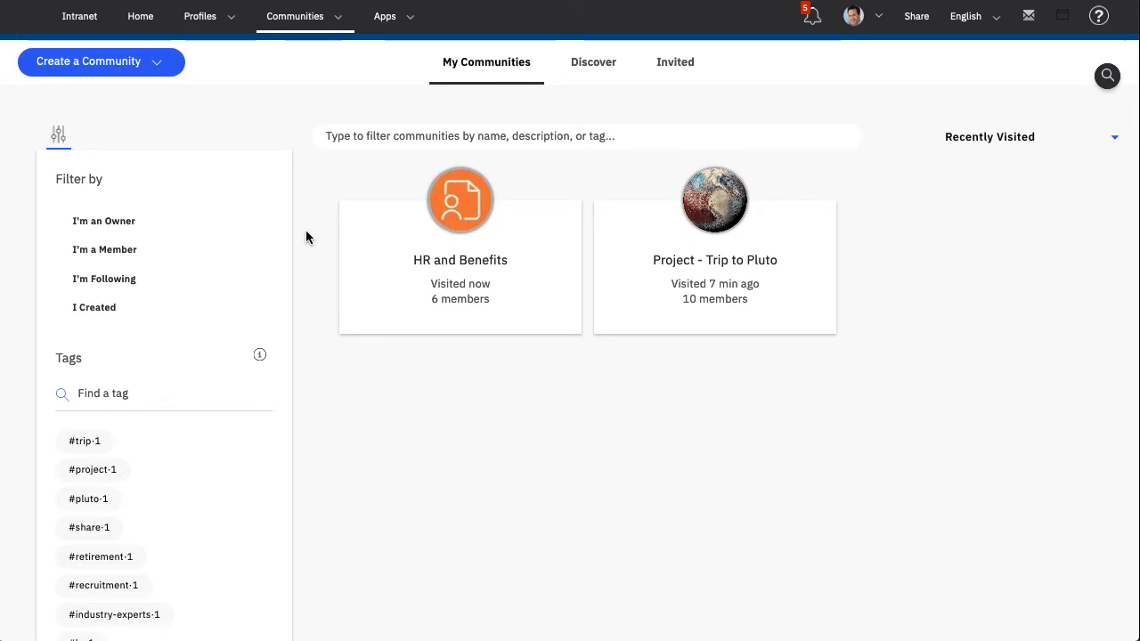
# - Open the filter panel with the Filter by role and Tags options
pyautogui.click(58, 136)
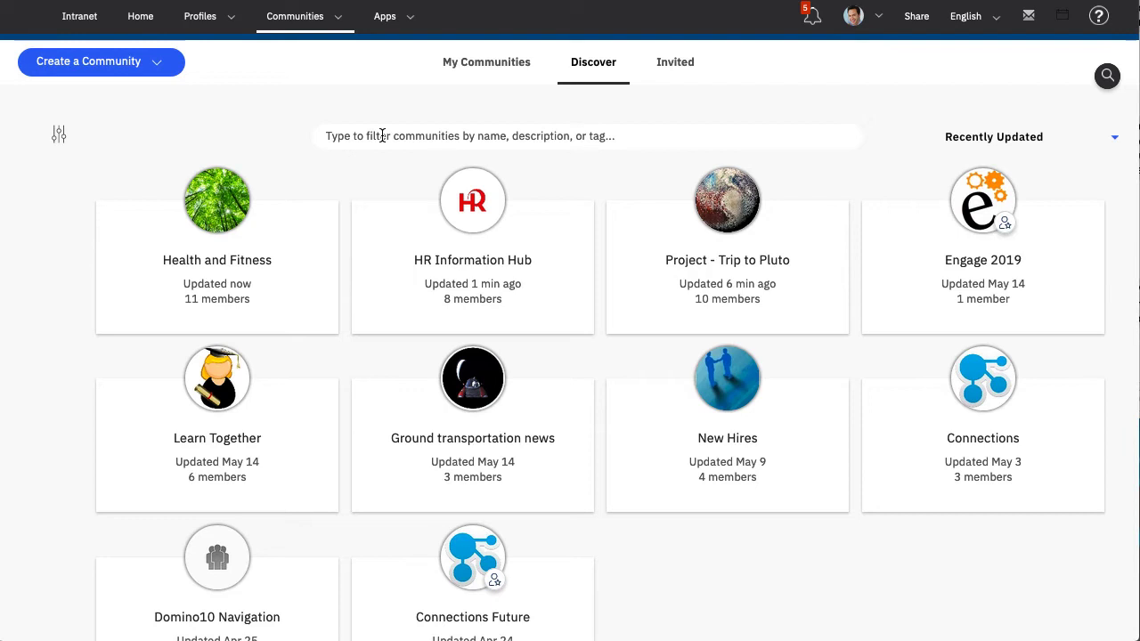
# - Filter public communities by 'sales' and open the Sales Collateral community
pyautogui.write('sales')
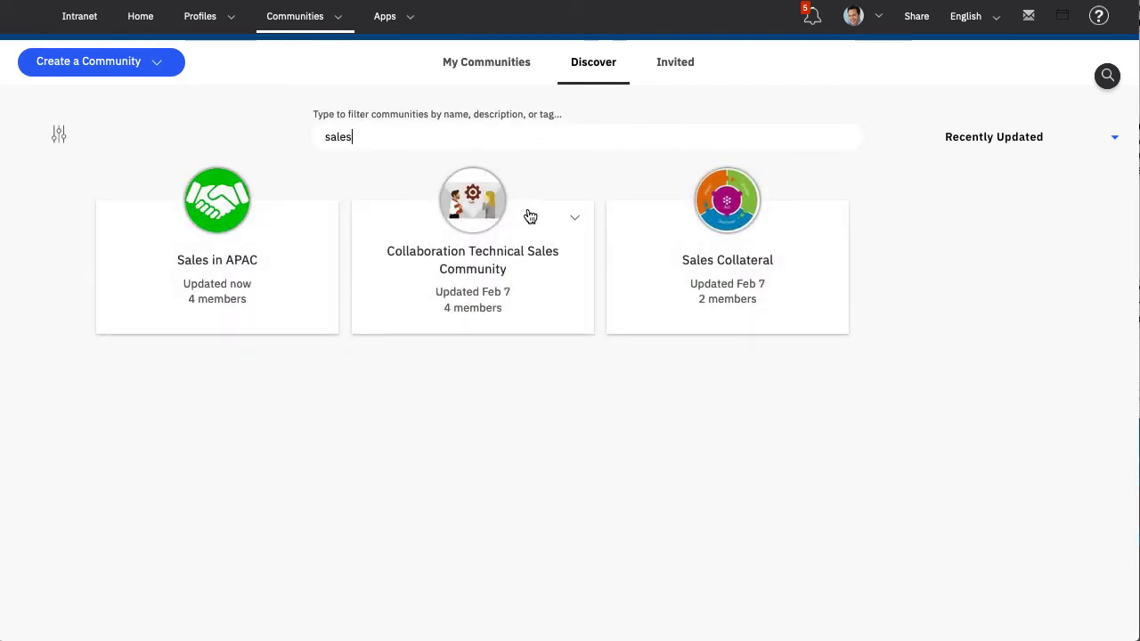
pyautogui.moveTo(739, 272)
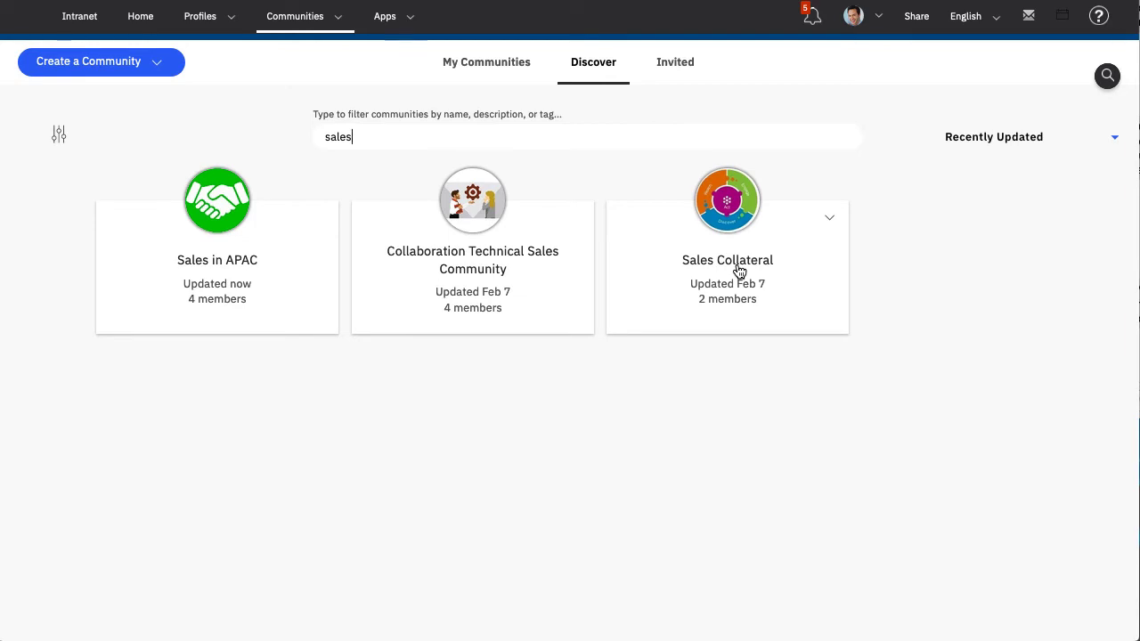
pyautogui.click(728, 259)
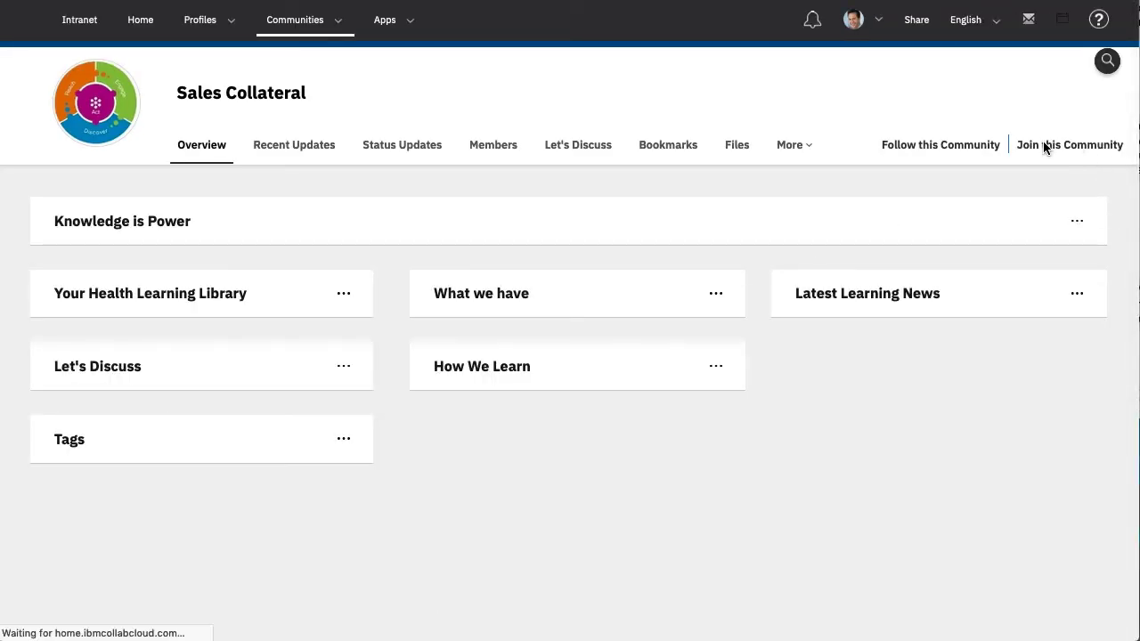
# - Join Sales Collateral, then return to Discover's full list of public communities
pyautogui.click(1070, 144)
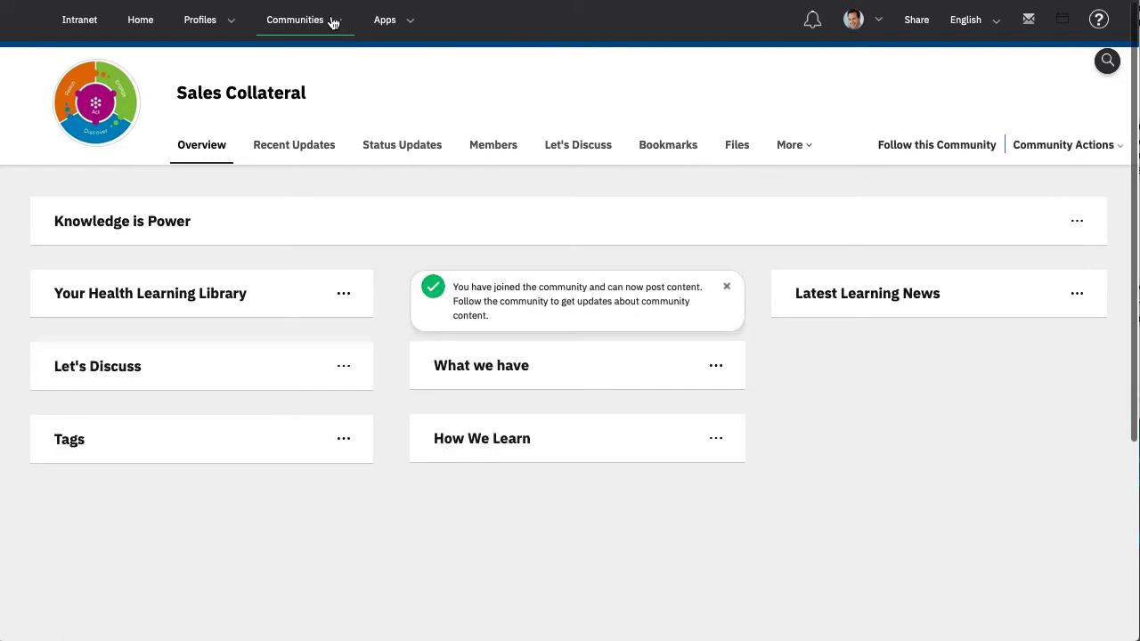
pyautogui.click(295, 19)
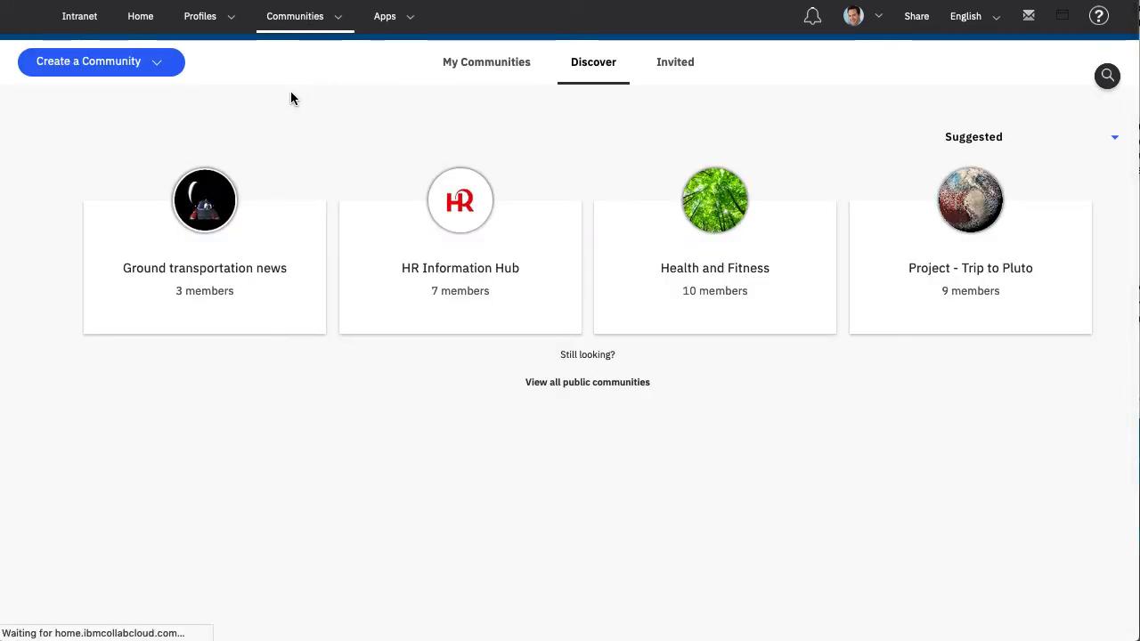
pyautogui.moveTo(587, 383)
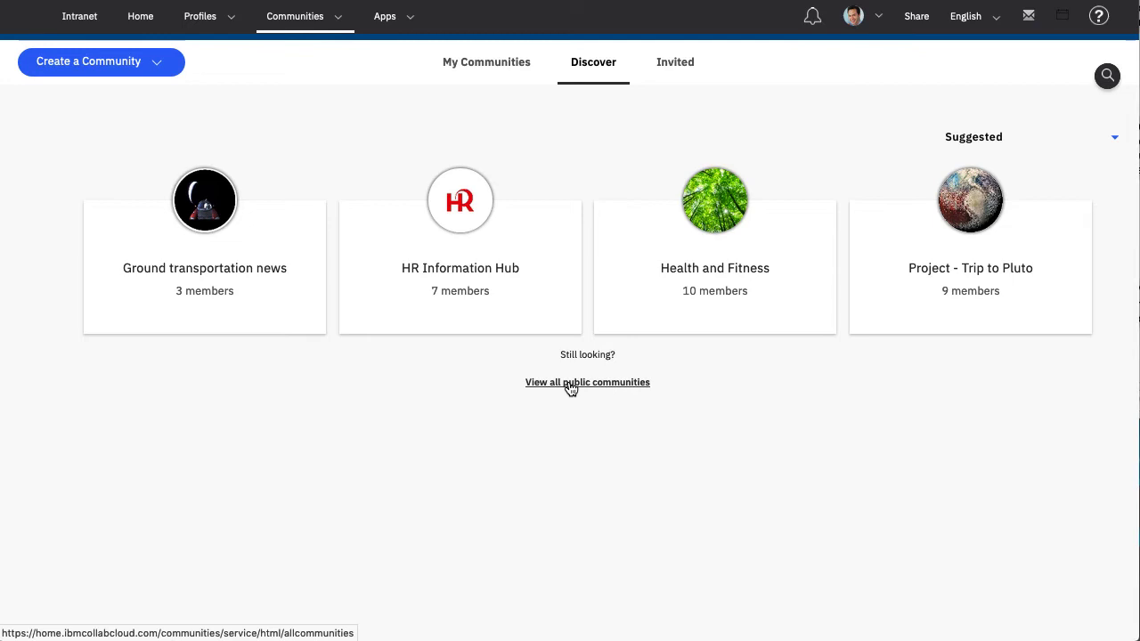
pyautogui.click(587, 382)
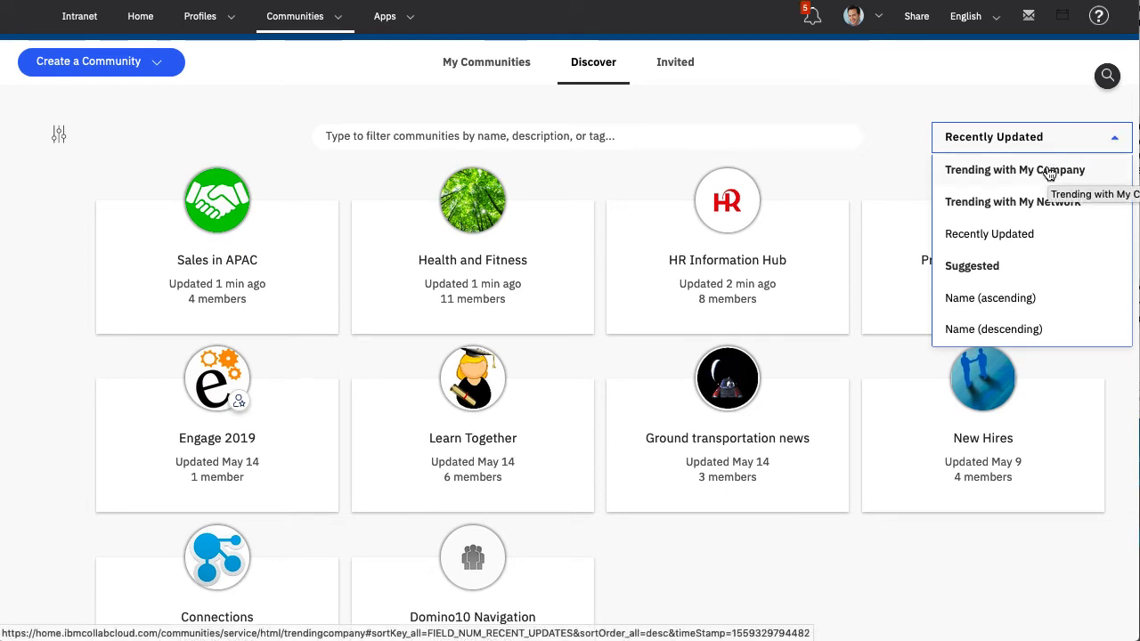
pyautogui.moveTo(989, 234)
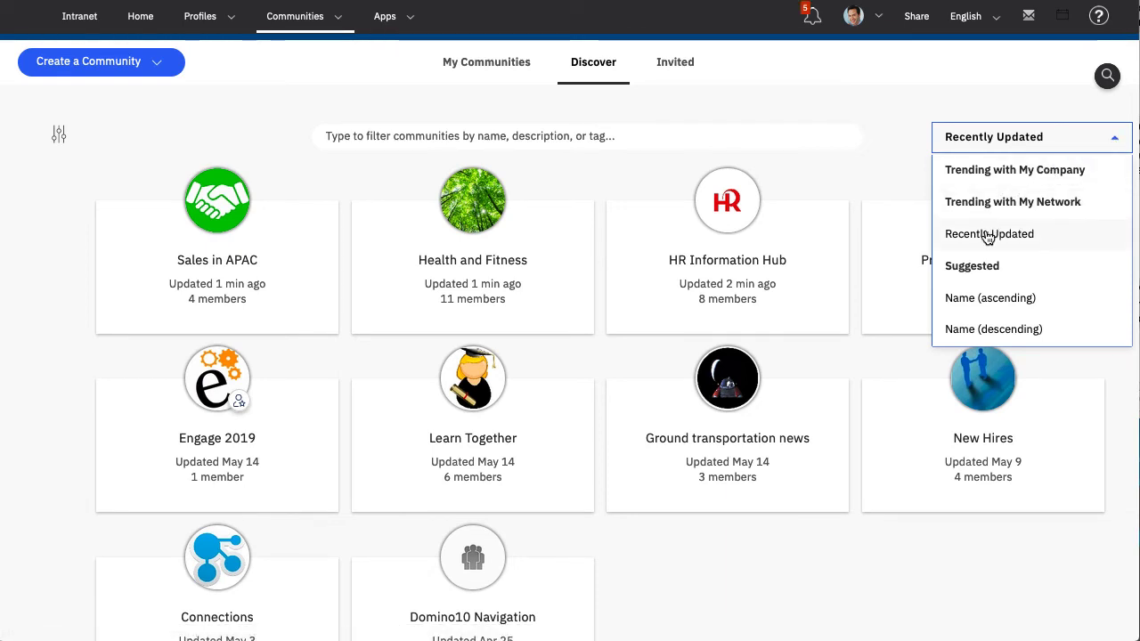
pyautogui.moveTo(972, 266)
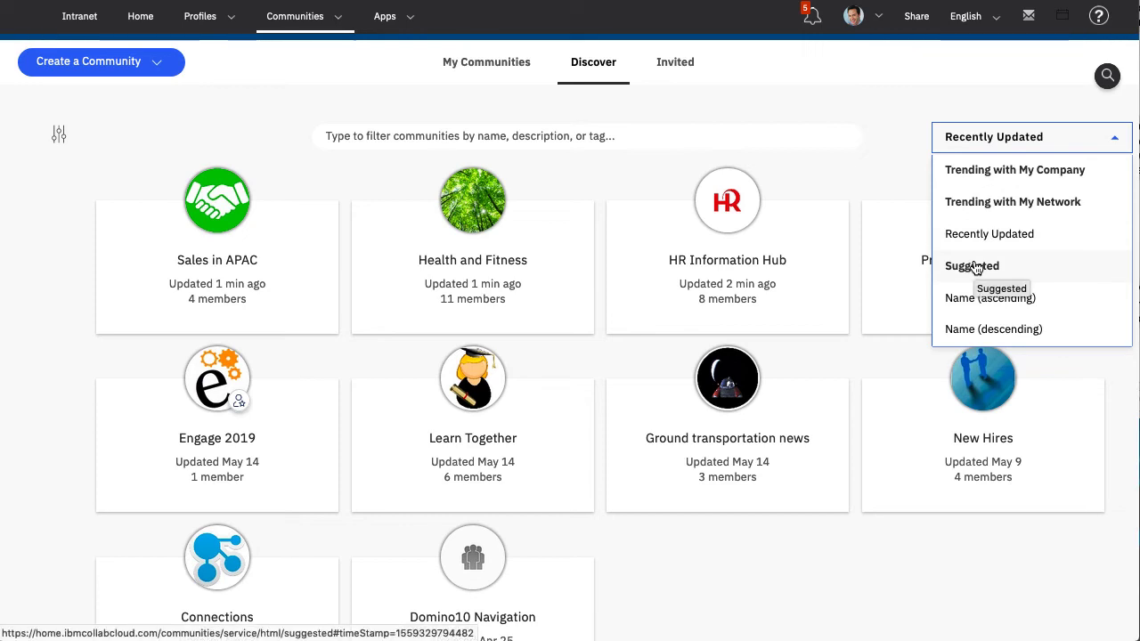
pyautogui.moveTo(969, 298)
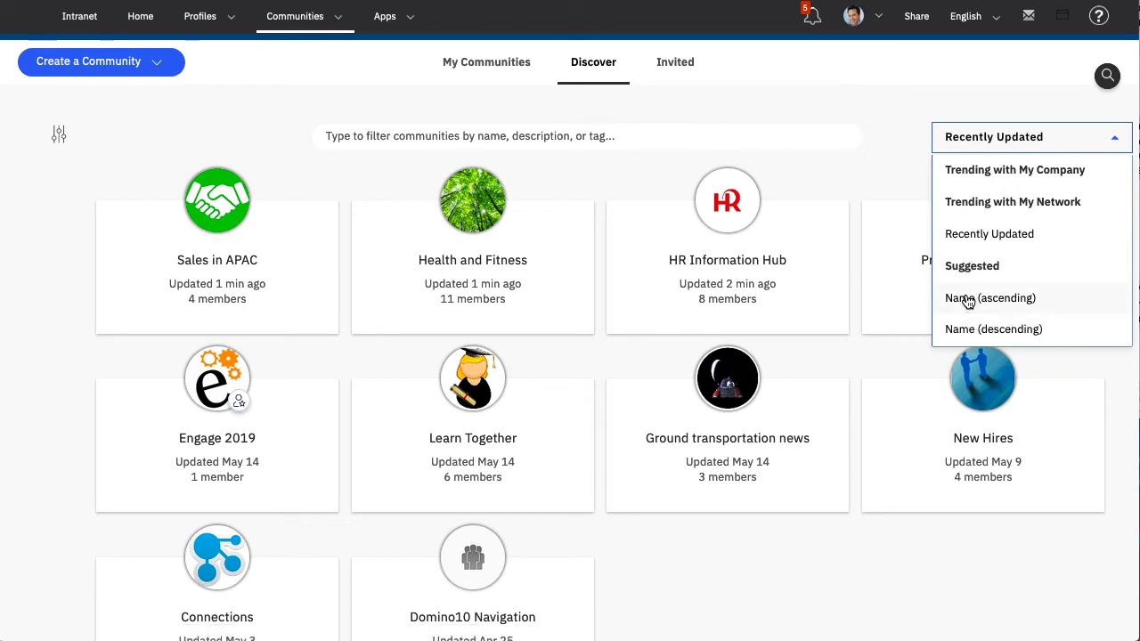
# - Sort public communities by Name A to Z and scroll down to Health and Fitness's actions
pyautogui.click(990, 297)
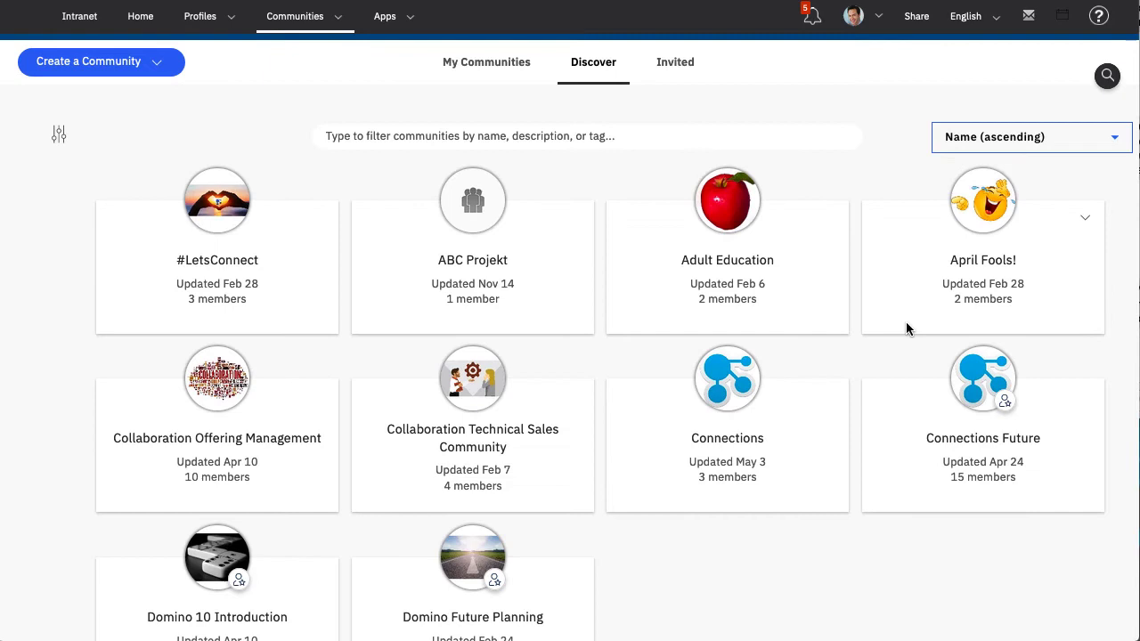
pyautogui.scroll(-3)
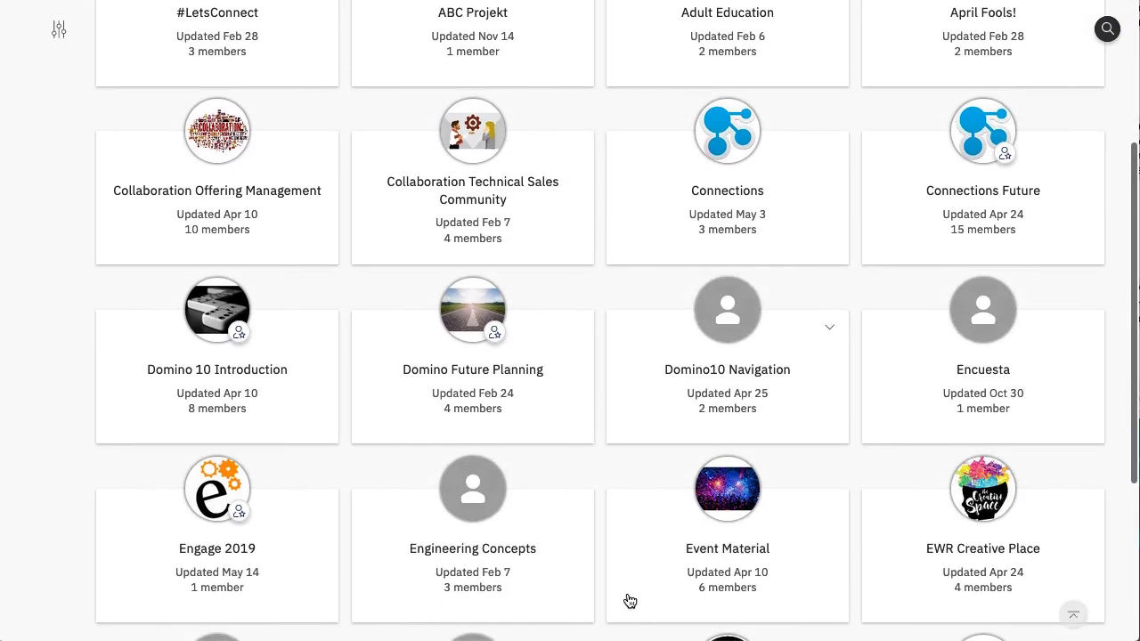
pyautogui.scroll(-3)
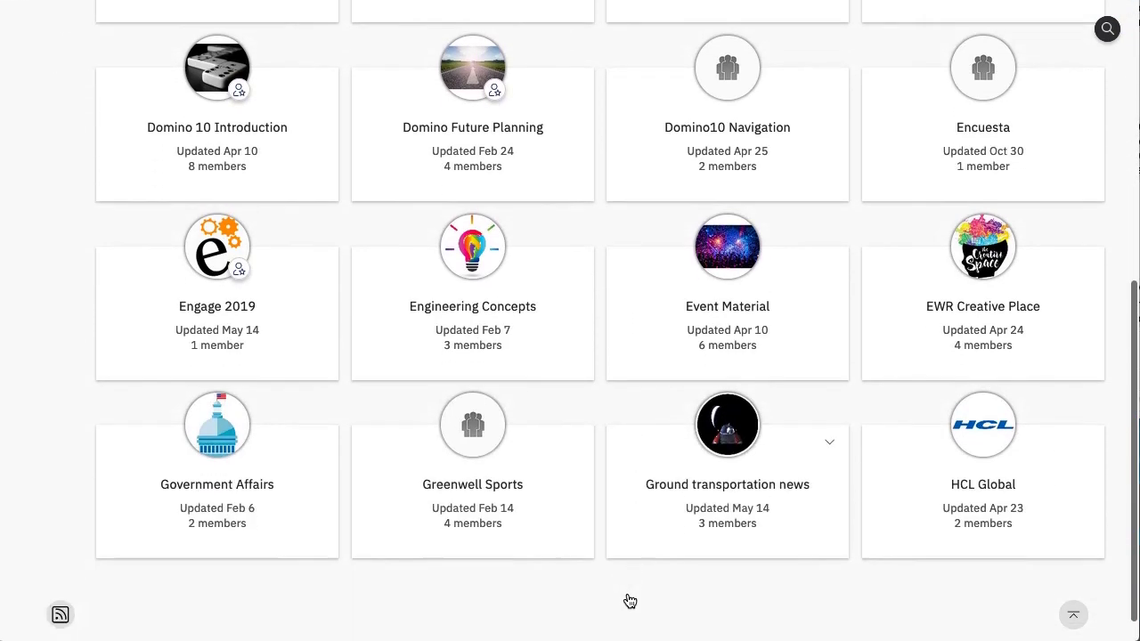
pyautogui.scroll(-3)
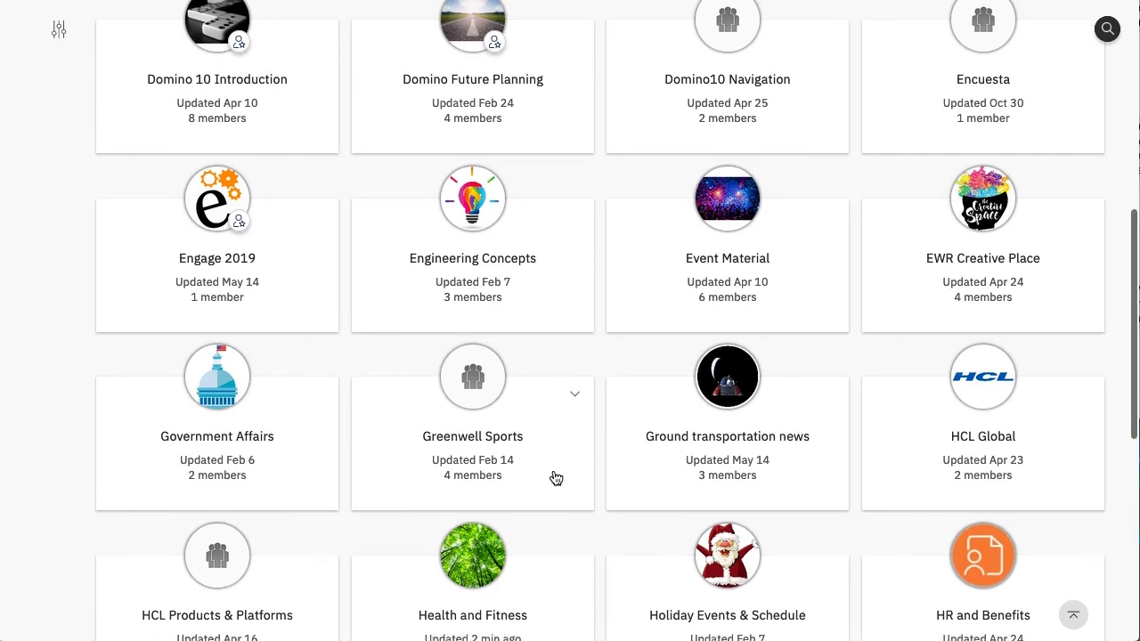
pyautogui.scroll(-3)
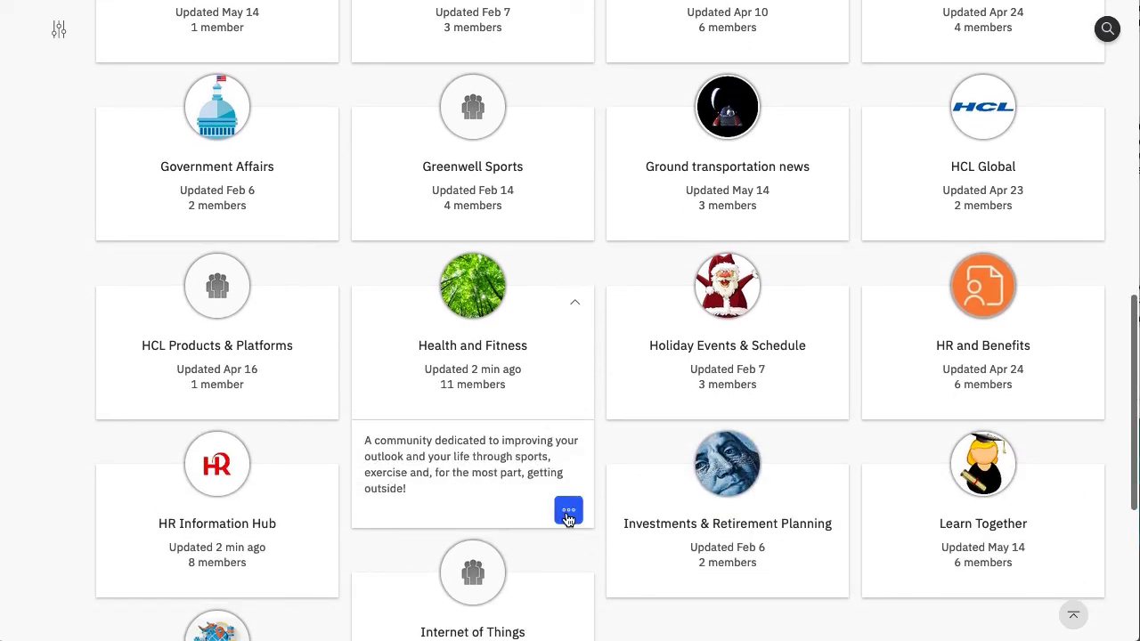
pyautogui.click(569, 510)
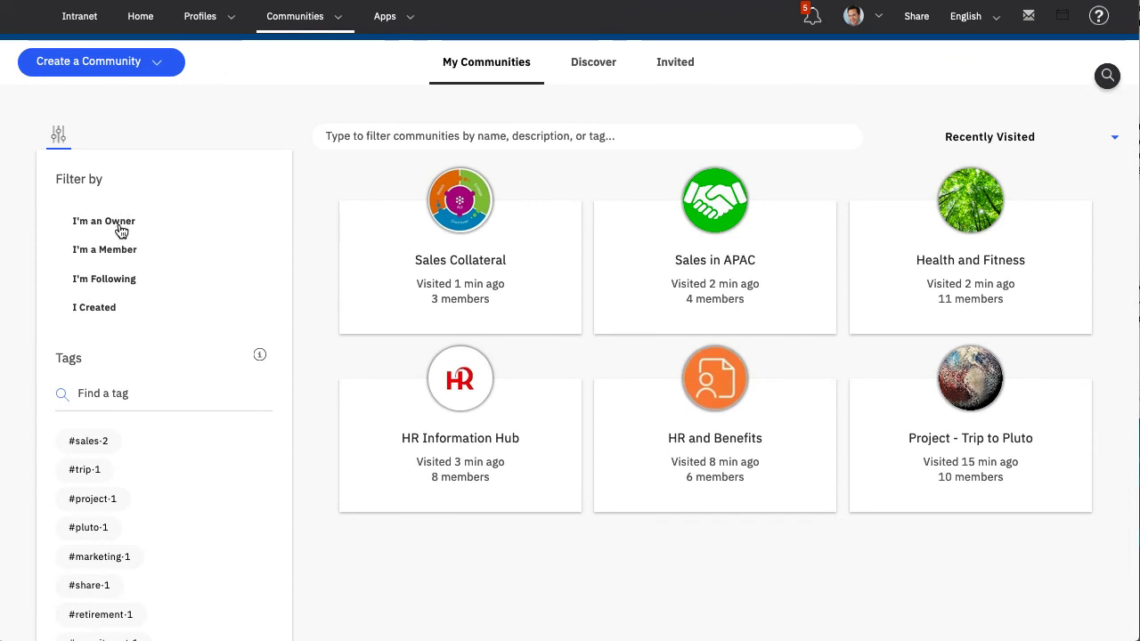
pyautogui.moveTo(125, 264)
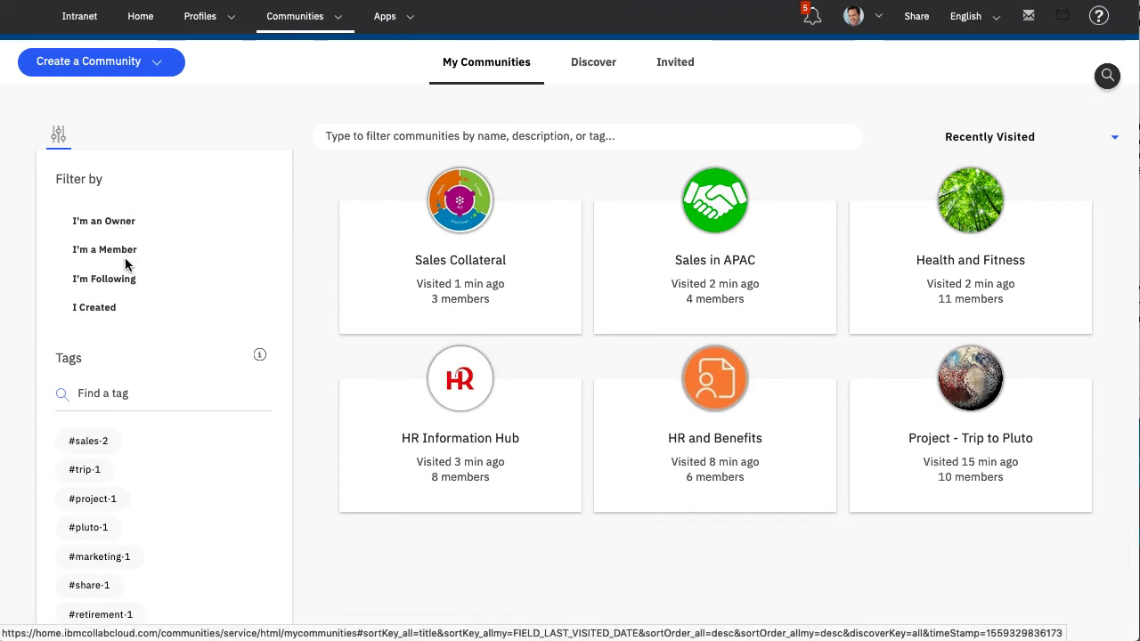
# - Filter My Communities by the #sales tag, then collapse the filter sidebar
pyautogui.click(94, 307)
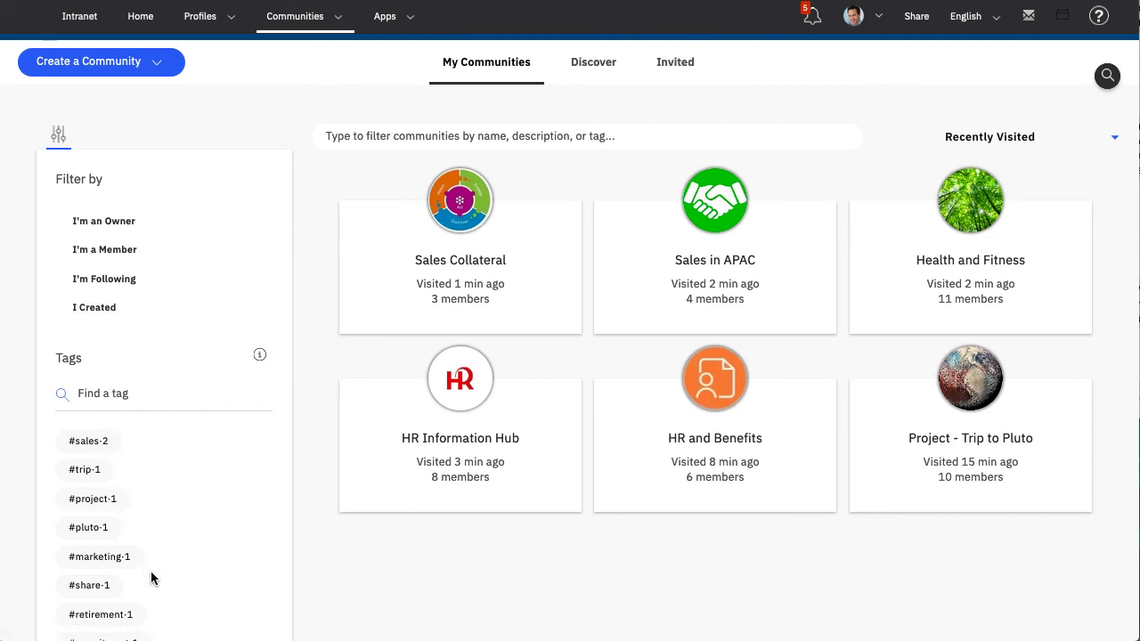
pyautogui.click(87, 441)
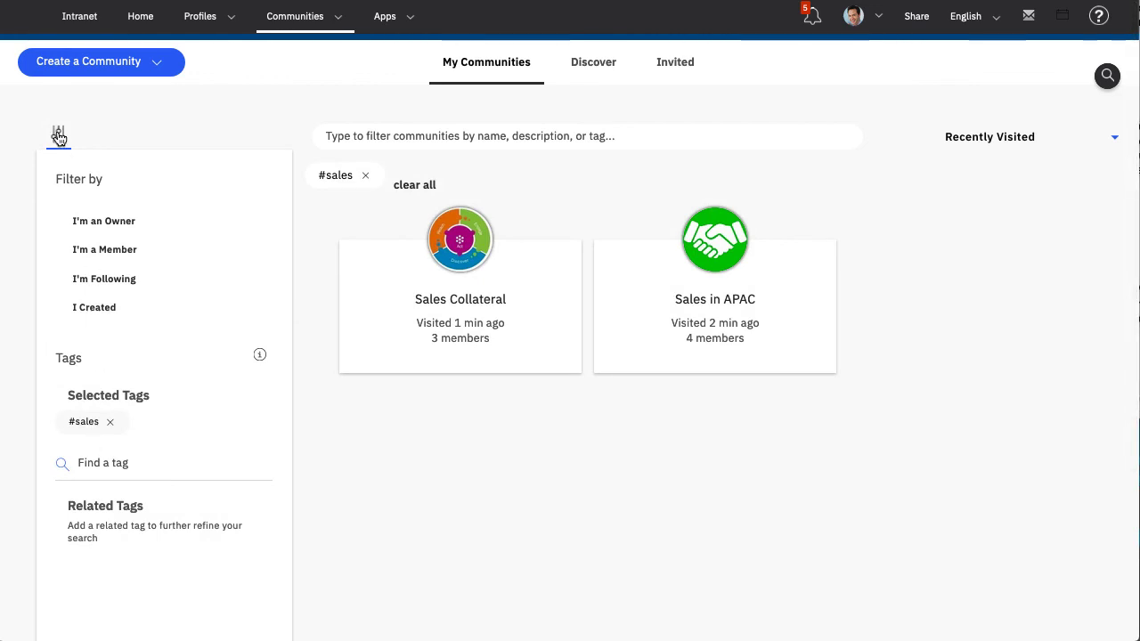
pyautogui.click(58, 135)
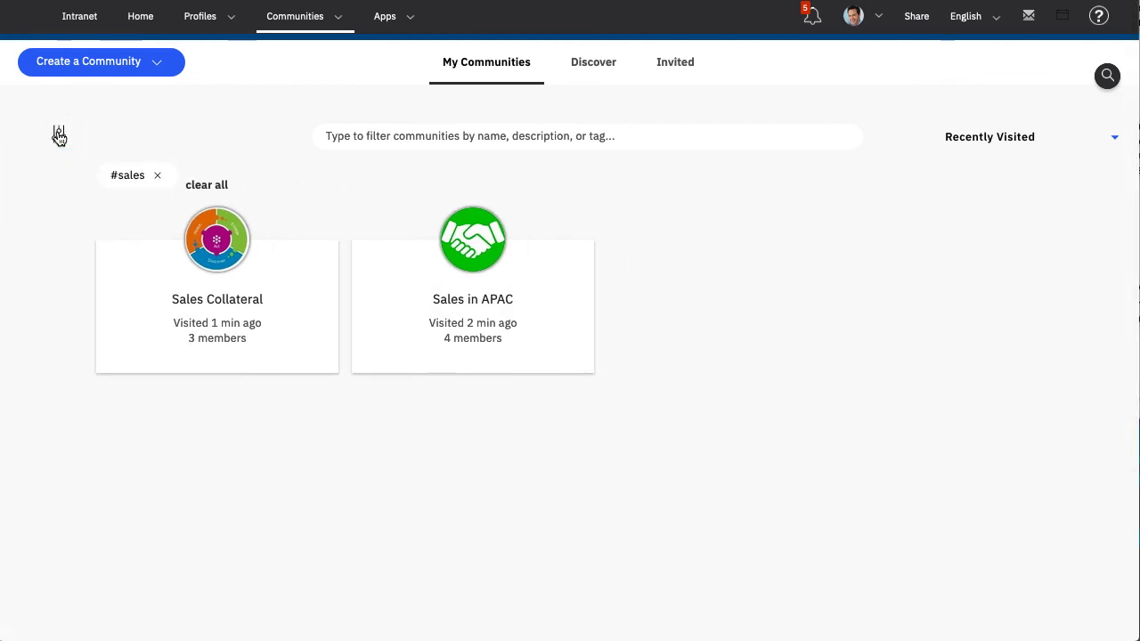